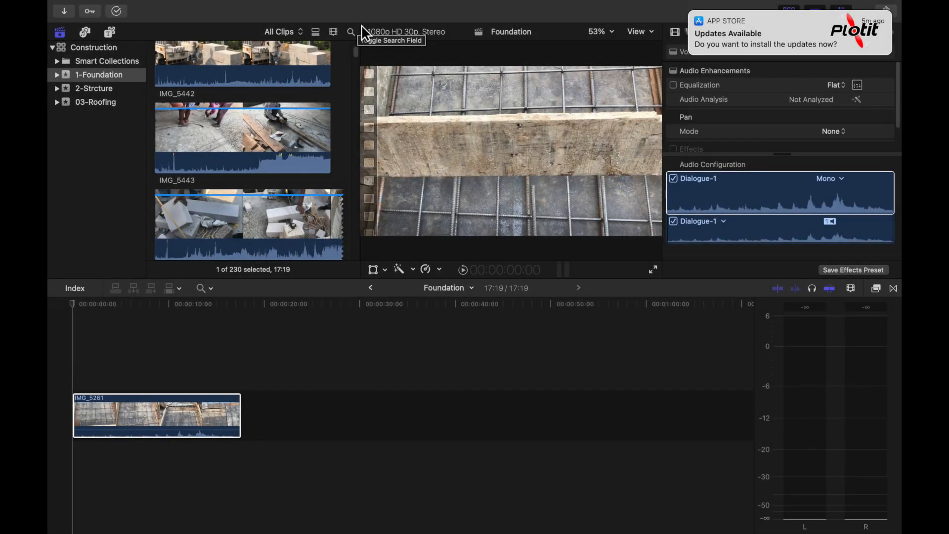
Mark a range in IMG_5442, then undo the two unwanted clip additions to the timeline
{"action": "left_click", "coordinate": [202, 427]}
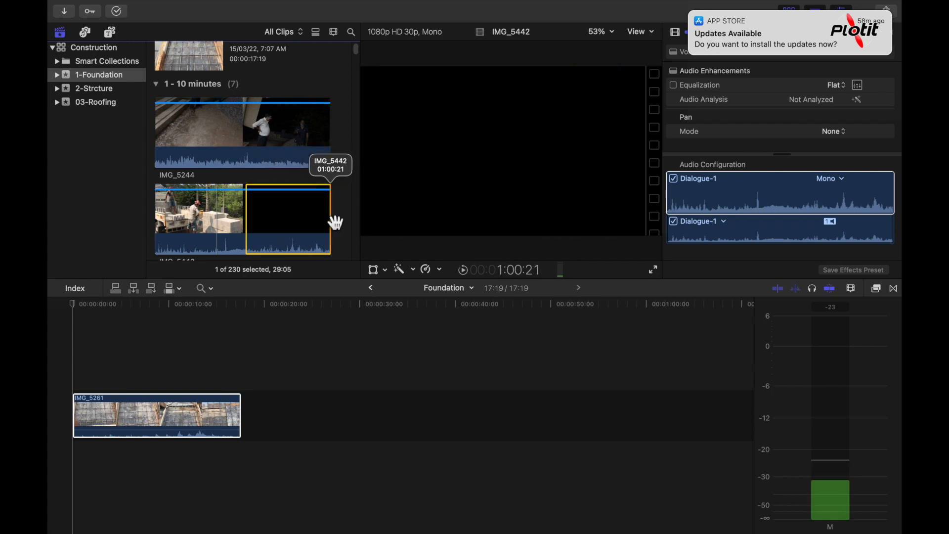
{"action": "mouse_move", "coordinate": [267, 227]}
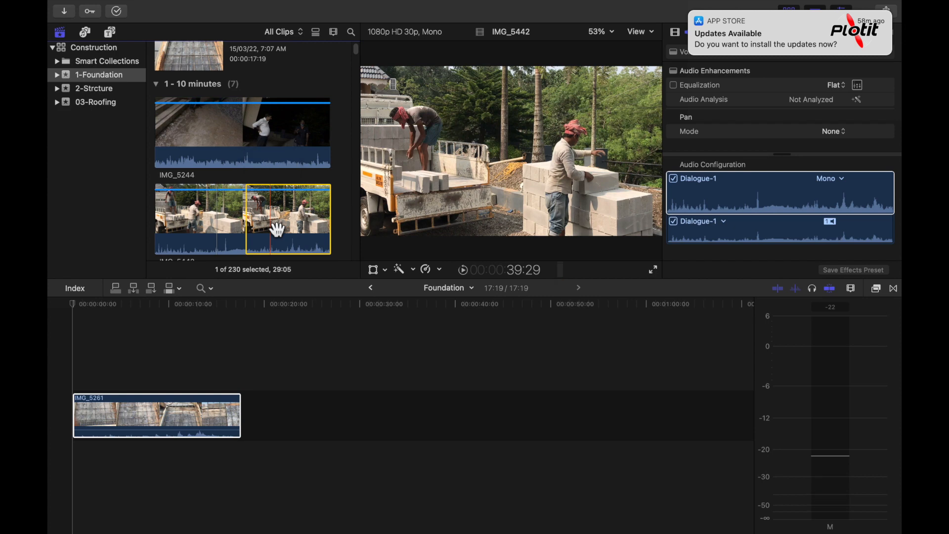
{"action": "key", "text": "x"}
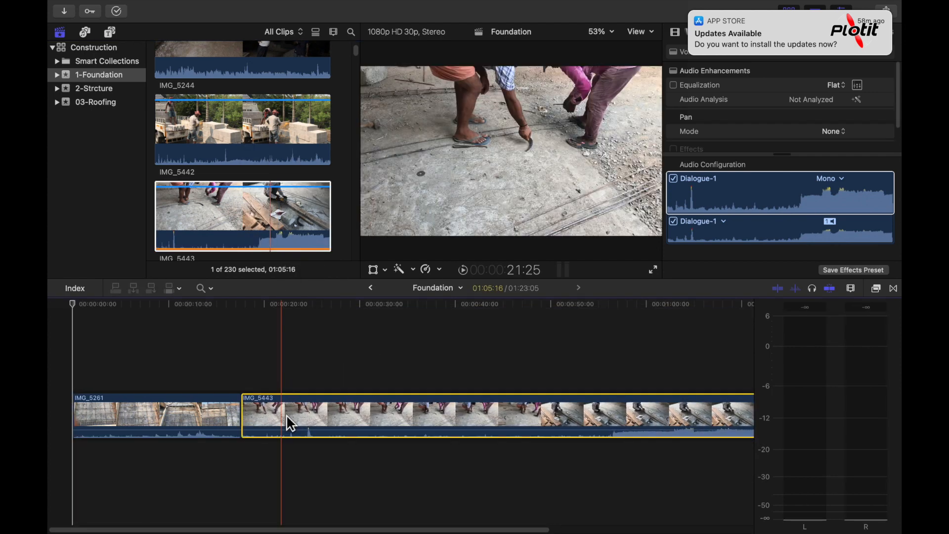
{"action": "key", "text": "cmd+z"}
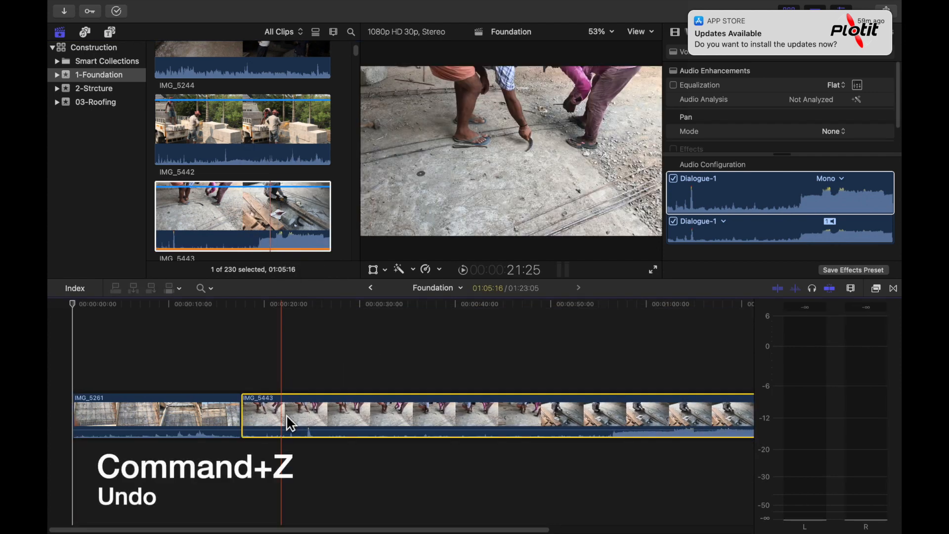
{"action": "key", "text": "cmd+z"}
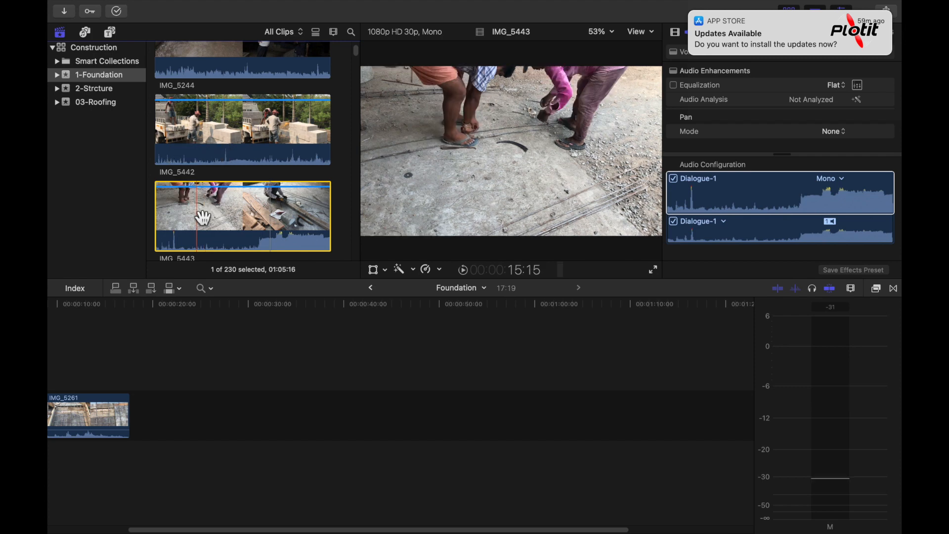
{"action": "mouse_move", "coordinate": [251, 220]}
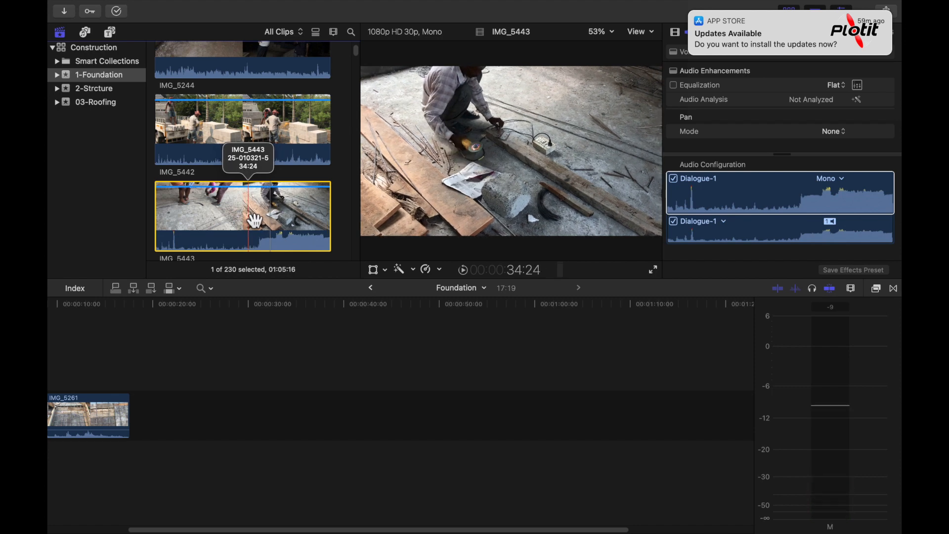
{"action": "mouse_move", "coordinate": [182, 220]}
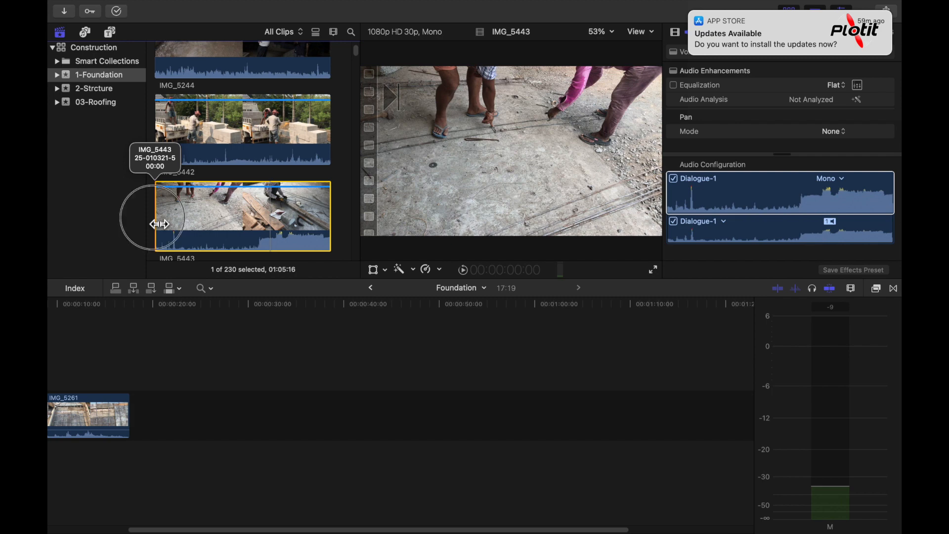
{"action": "mouse_move", "coordinate": [224, 214]}
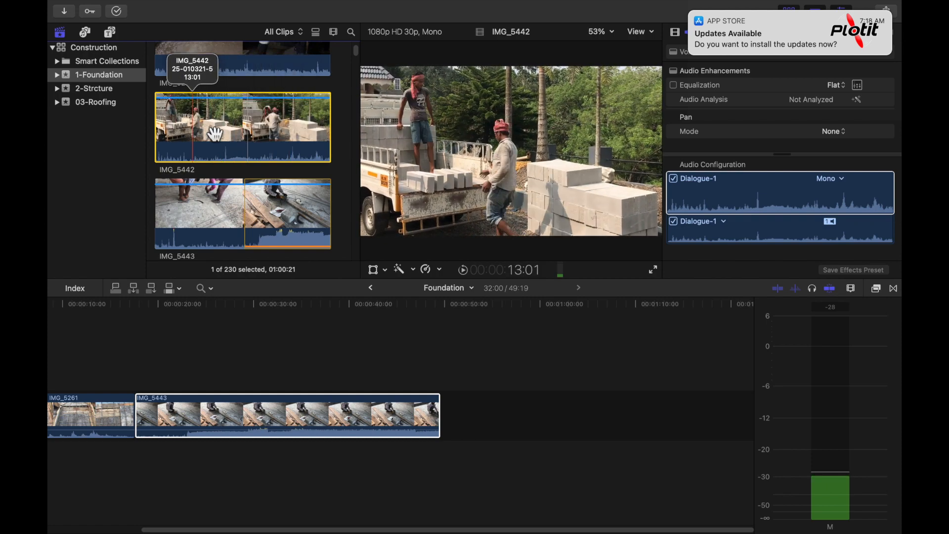
{"action": "mouse_move", "coordinate": [215, 127]}
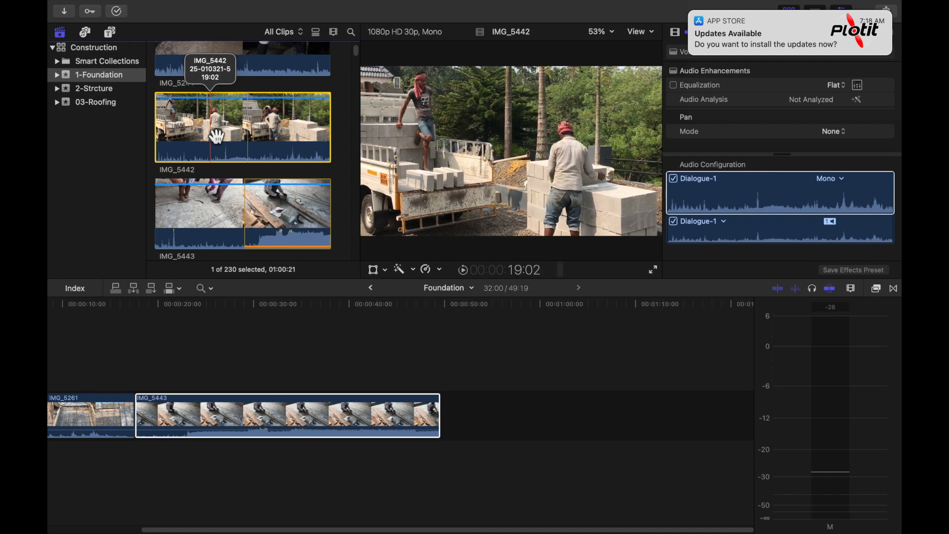
Mark the start and end of a short middle range within IMG_5442
{"action": "key", "text": "i"}
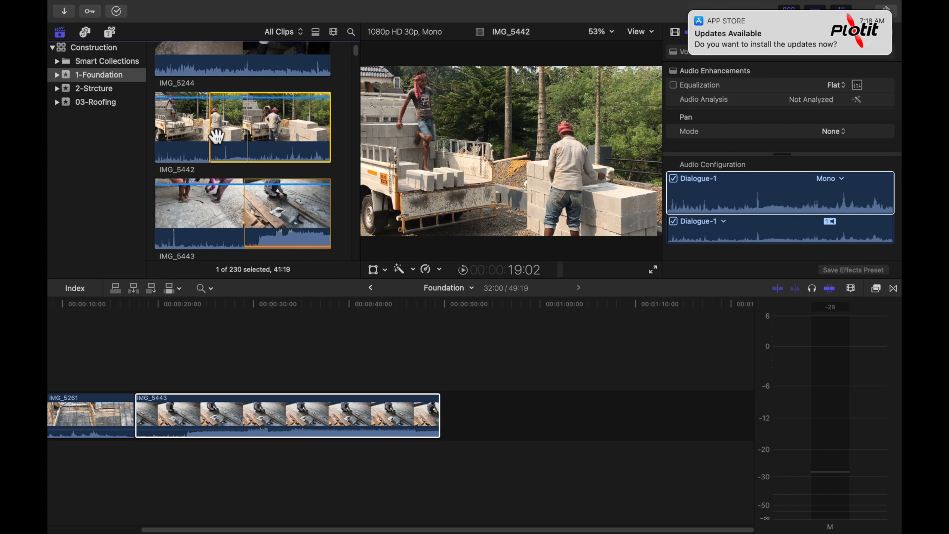
{"action": "mouse_move", "coordinate": [260, 126]}
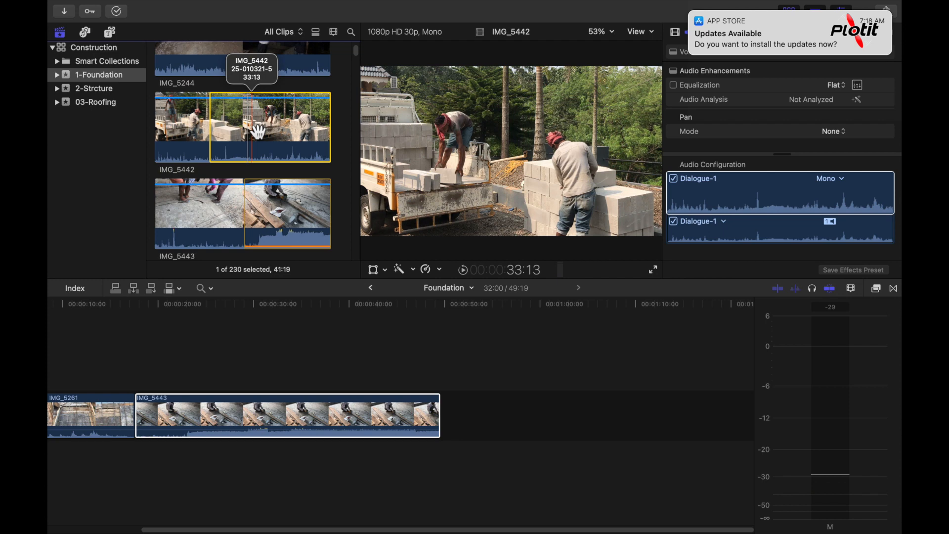
{"action": "key", "text": "o"}
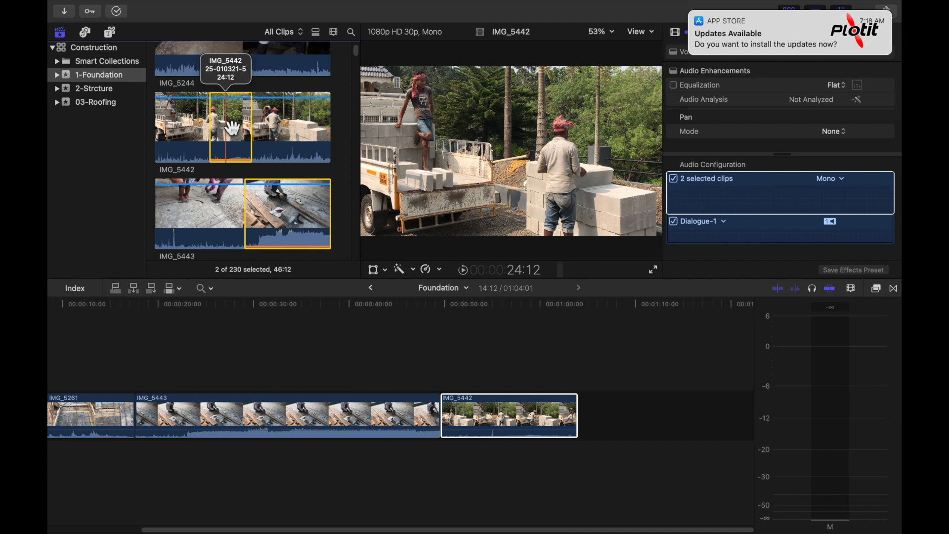
{"action": "mouse_move", "coordinate": [226, 126]}
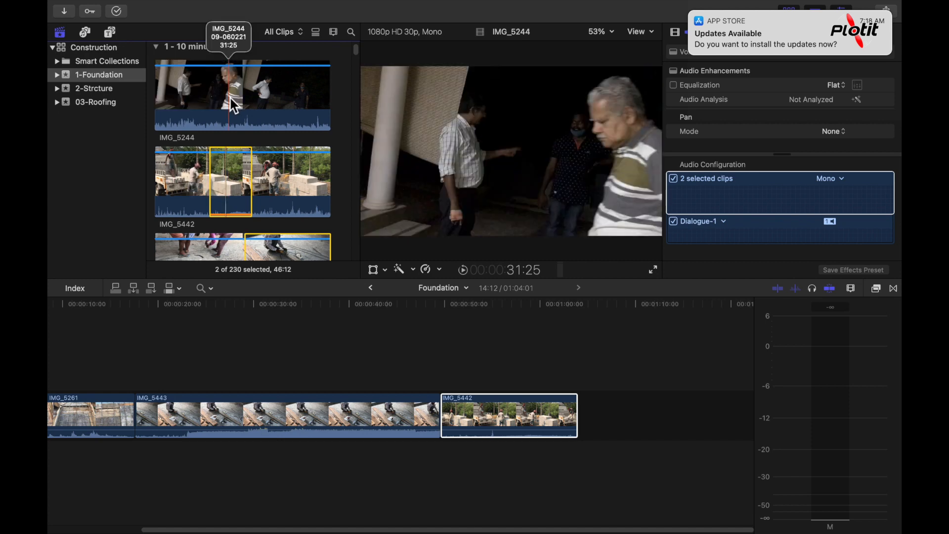
Add IMG_5244 to the browser selection so the whole clip can be appended
{"action": "left_click", "coordinate": [242, 96]}
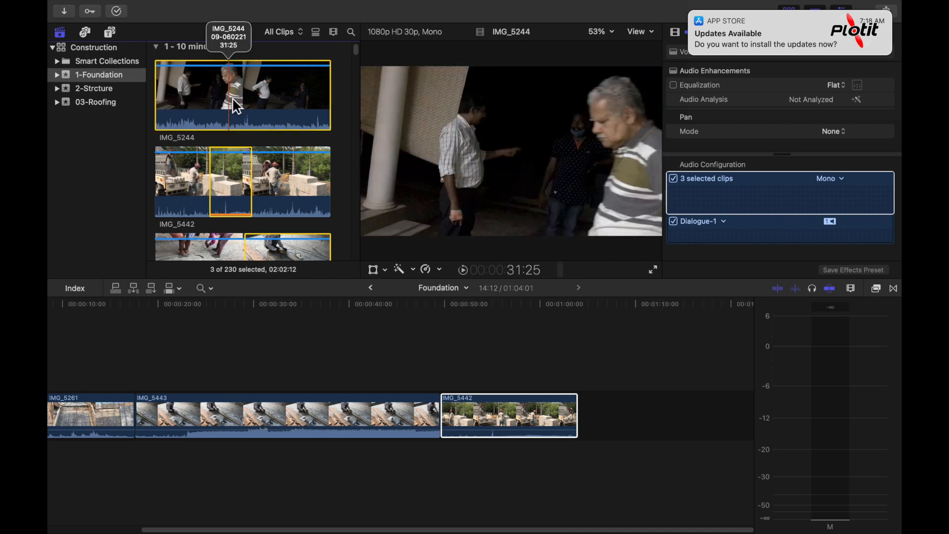
{"action": "scroll", "scroll_direction": "down", "scroll_amount": 3}
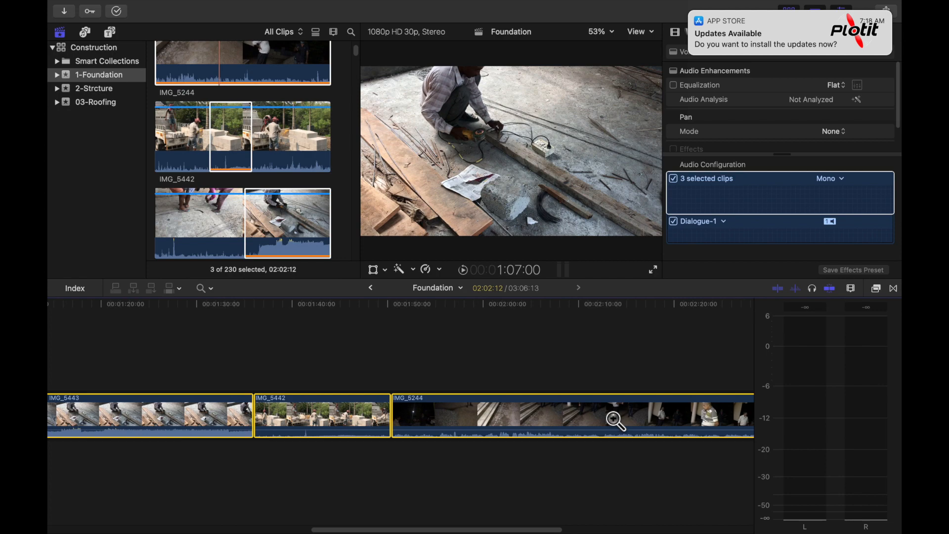
Select IMG_5455, enable multiple-range marking and mark a short range within it
{"action": "left_click", "coordinate": [248, 169]}
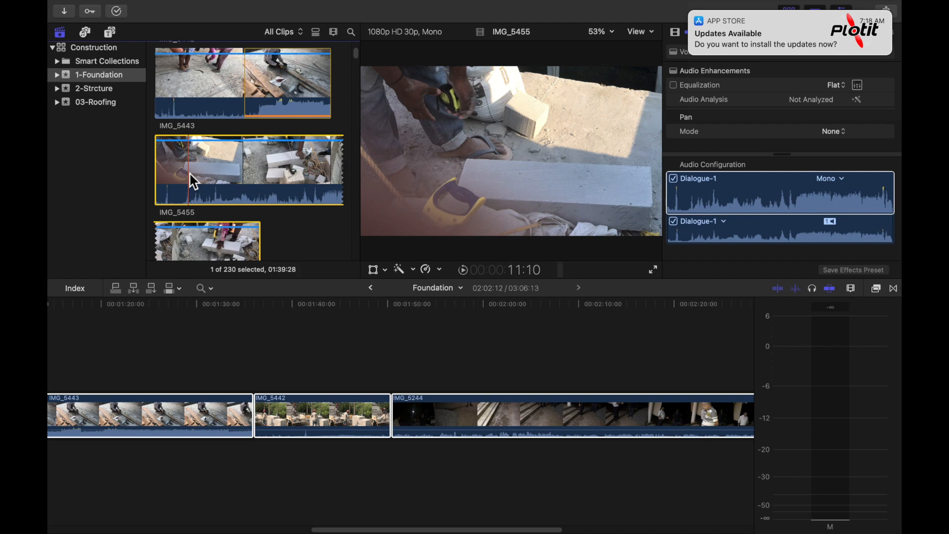
{"action": "key", "text": "cmd+shift+i"}
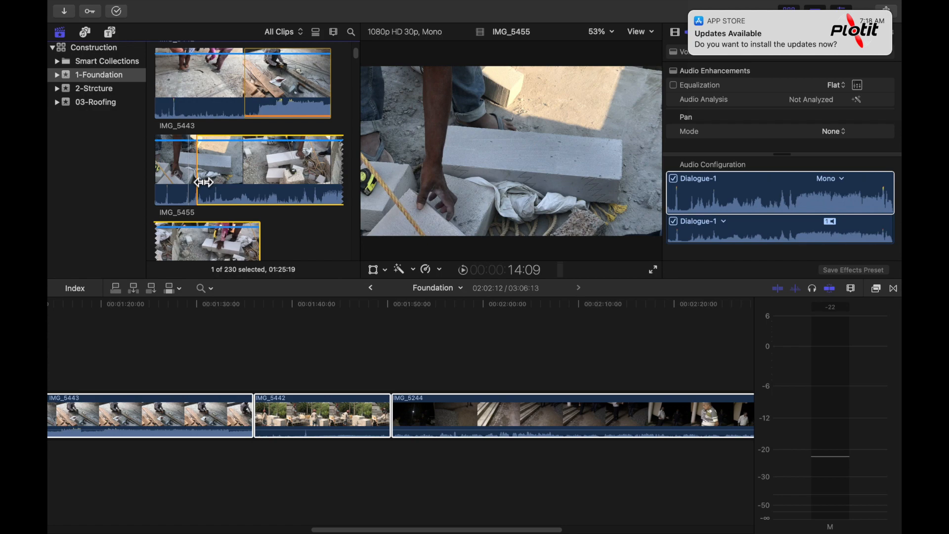
{"action": "mouse_move", "coordinate": [248, 176]}
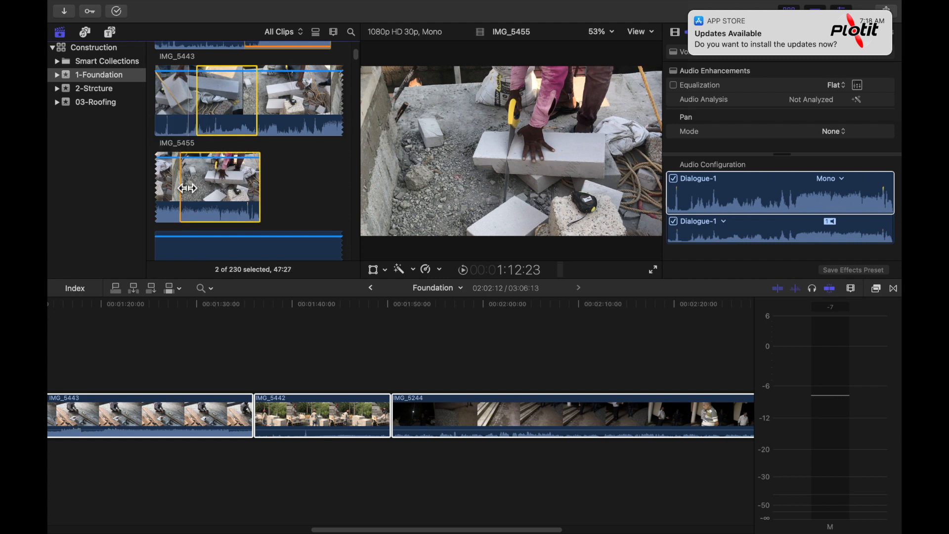
{"action": "mouse_move", "coordinate": [231, 188]}
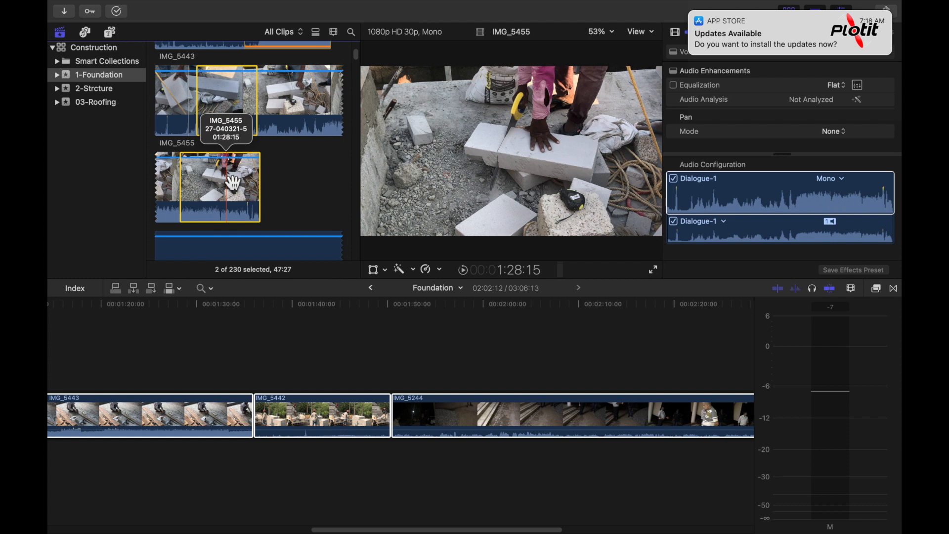
{"action": "left_click_drag", "start_coordinate": [254, 185], "coordinate": [224, 185]}
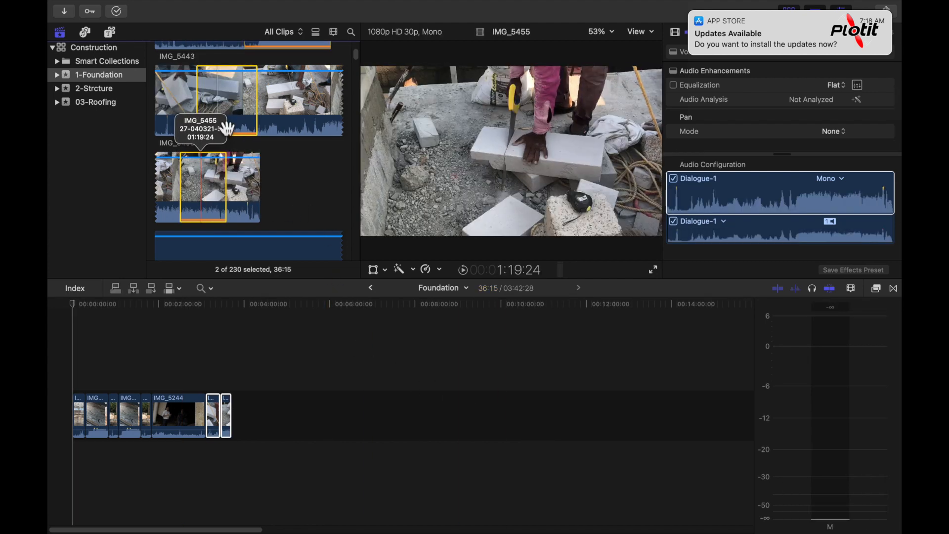
{"action": "mouse_move", "coordinate": [228, 115]}
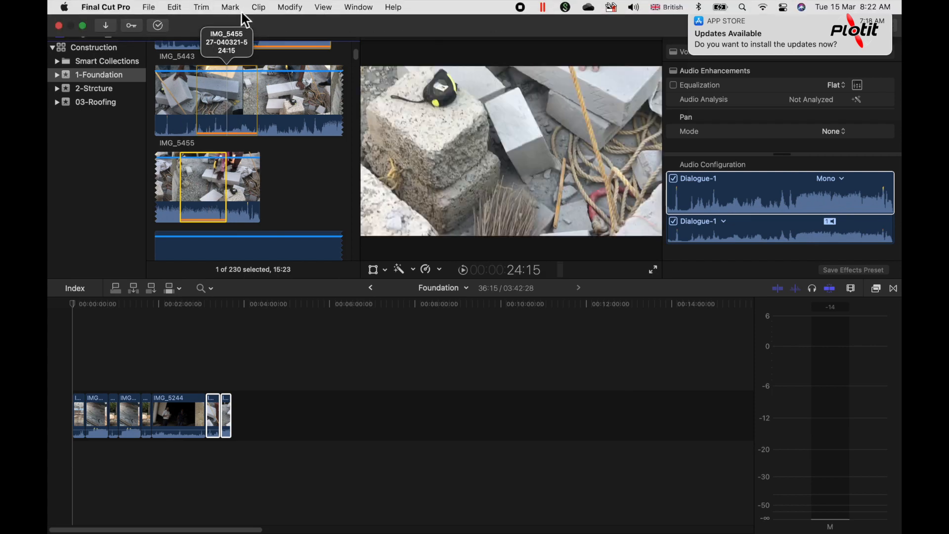
Show the Mark menu's commands for setting and clearing clip ranges
{"action": "left_click", "coordinate": [231, 7]}
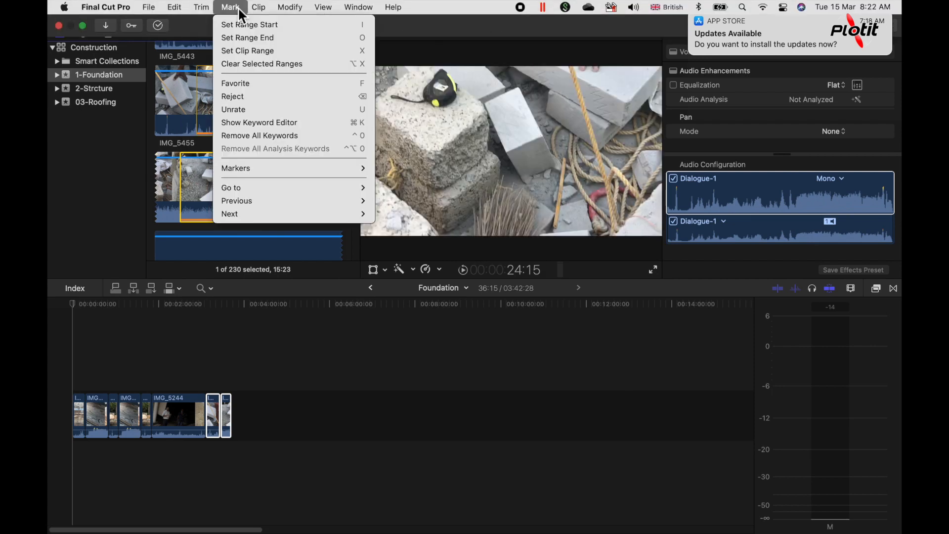
{"action": "mouse_move", "coordinate": [261, 64]}
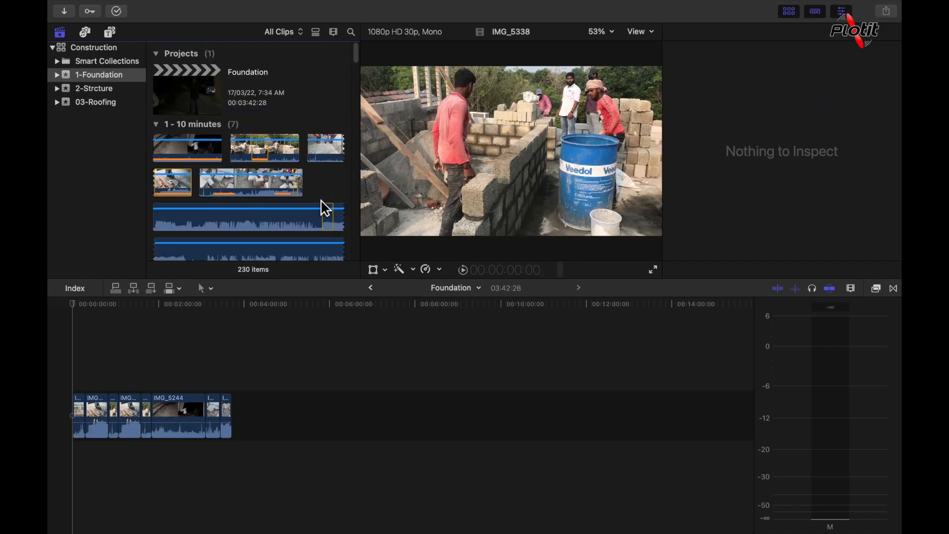
{"action": "mouse_move", "coordinate": [299, 239]}
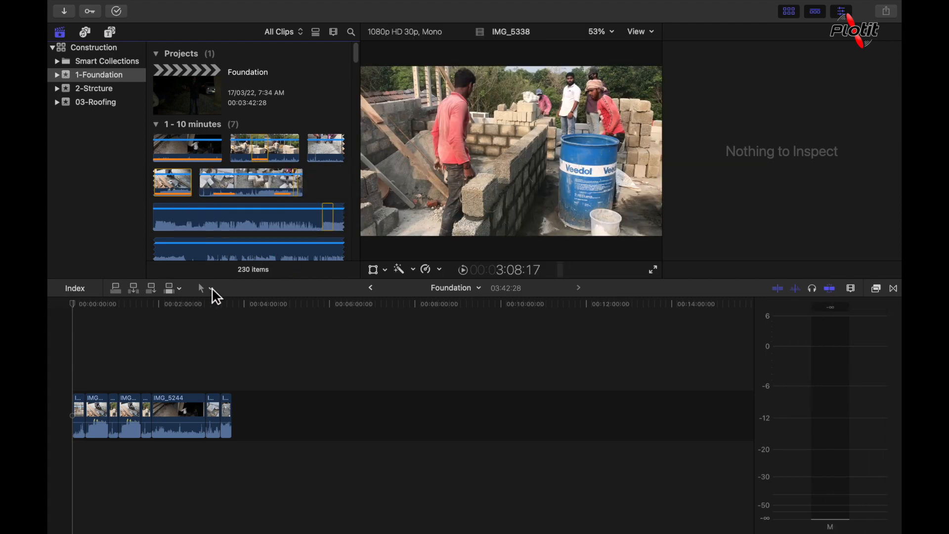
Choose Range Selection from the timeline's editing tools list
{"action": "left_click", "coordinate": [202, 288]}
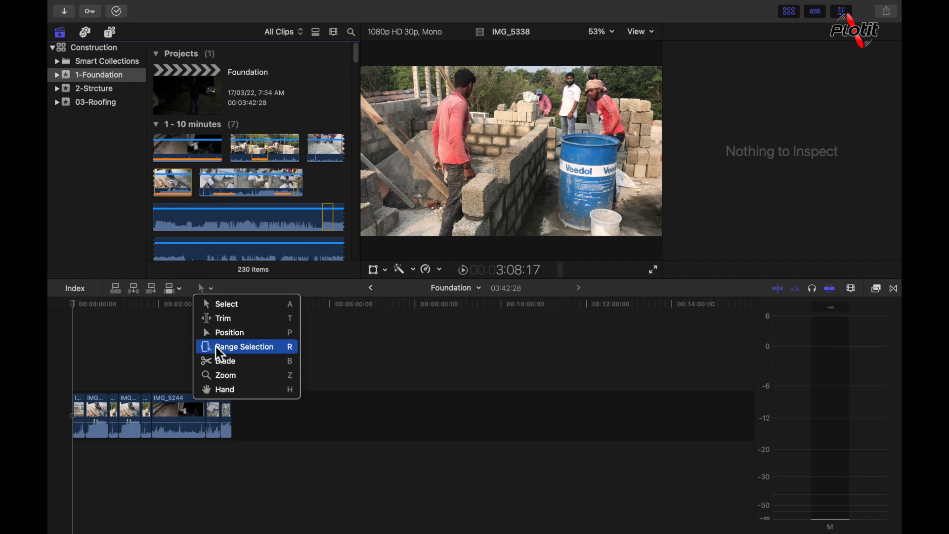
{"action": "mouse_move", "coordinate": [253, 356]}
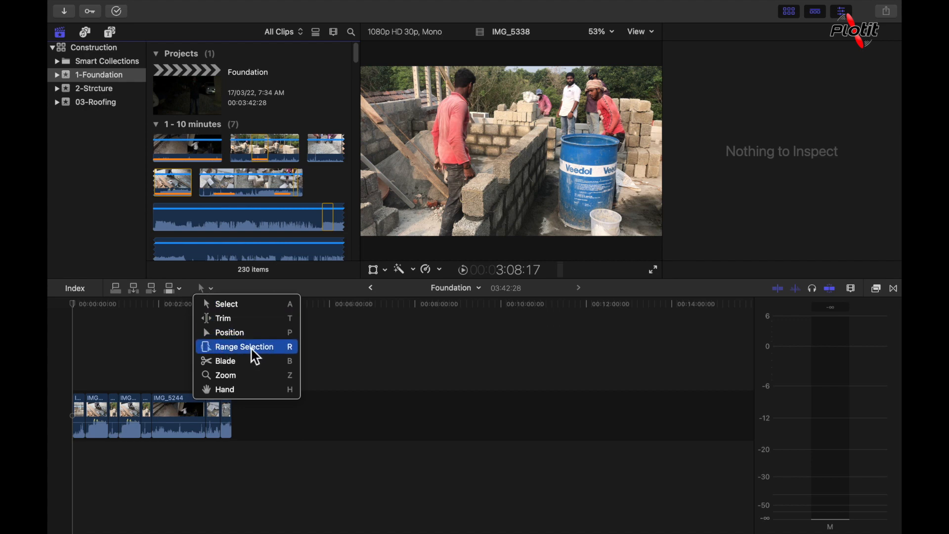
{"action": "mouse_move", "coordinate": [245, 347]}
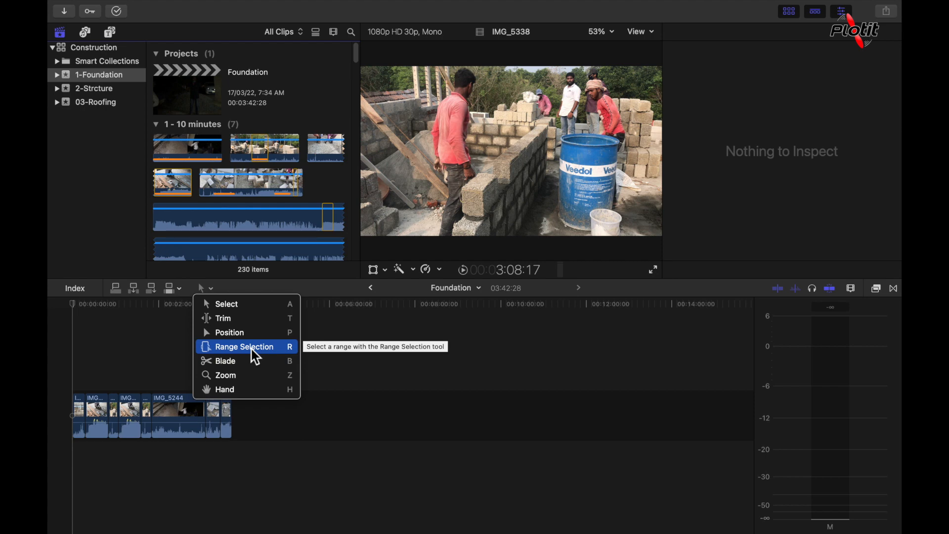
{"action": "mouse_move", "coordinate": [254, 346]}
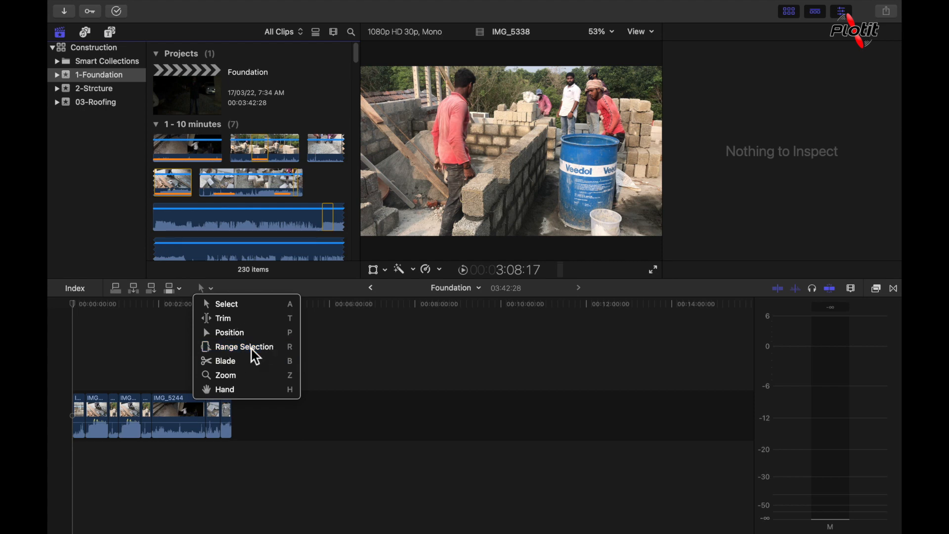
{"action": "left_click", "coordinate": [245, 347]}
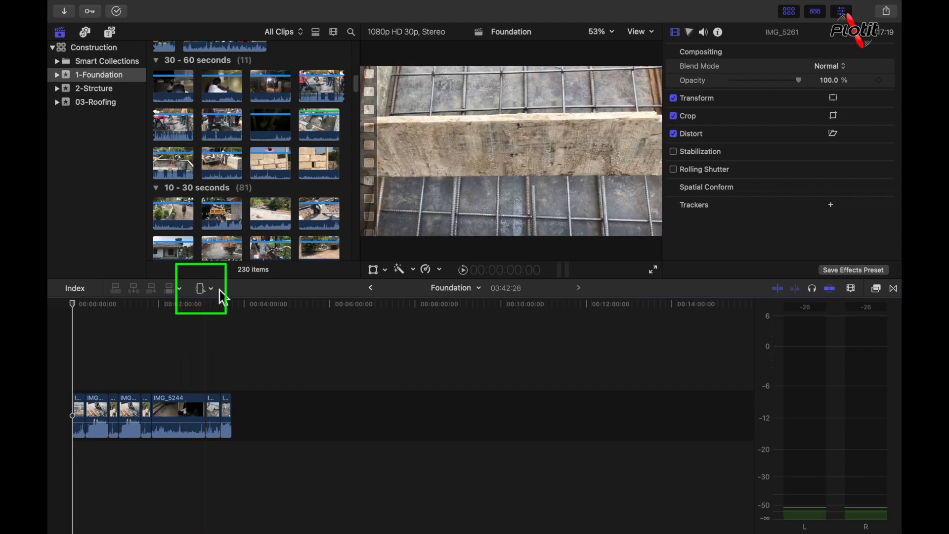
{"action": "mouse_move", "coordinate": [223, 299]}
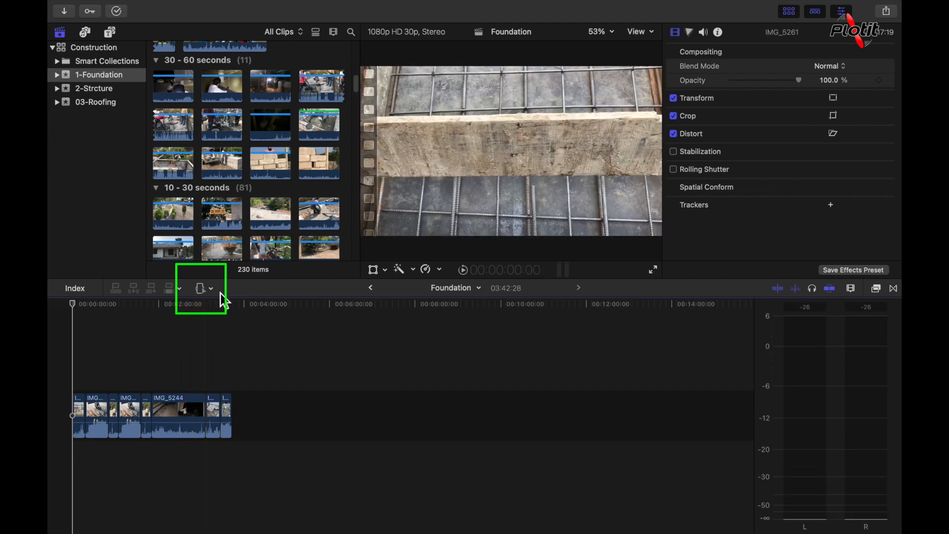
{"action": "mouse_move", "coordinate": [276, 228]}
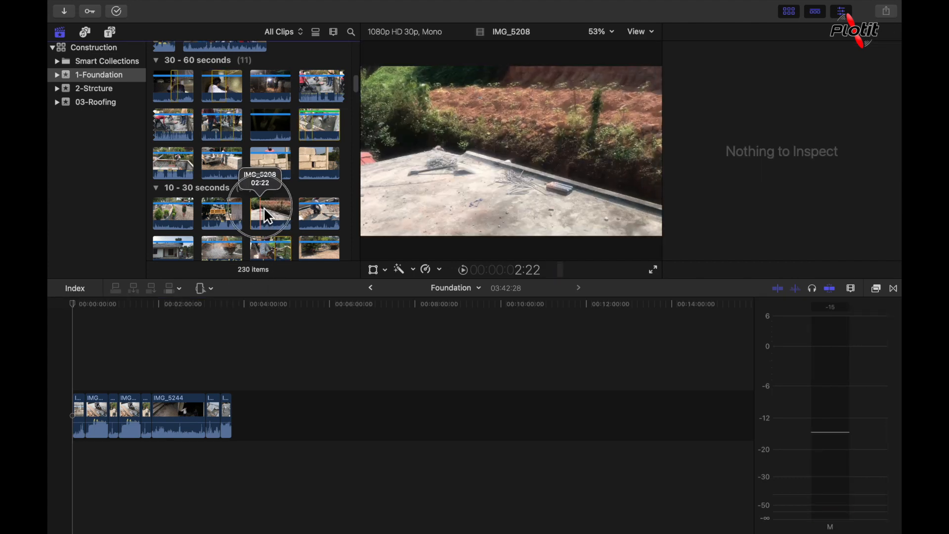
{"action": "mouse_move", "coordinate": [271, 217]}
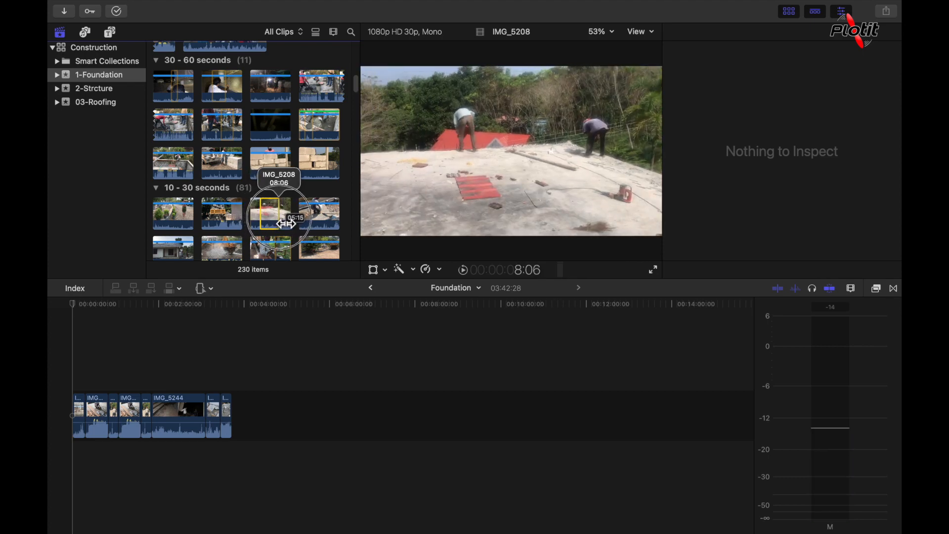
Mark a 5-second range inside IMG_5208 with the Range Selection tool
{"action": "left_click", "coordinate": [270, 214]}
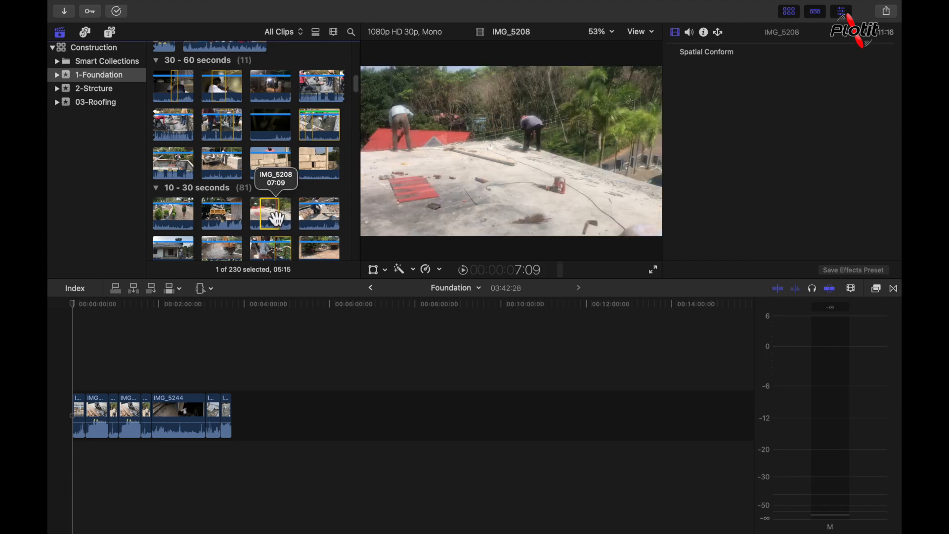
{"action": "mouse_move", "coordinate": [271, 214]}
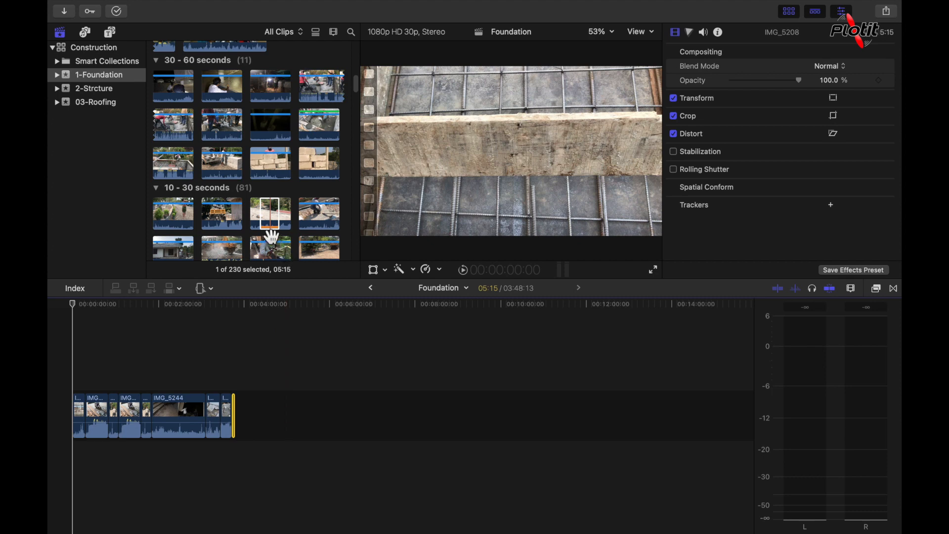
{"action": "left_click", "coordinate": [270, 214]}
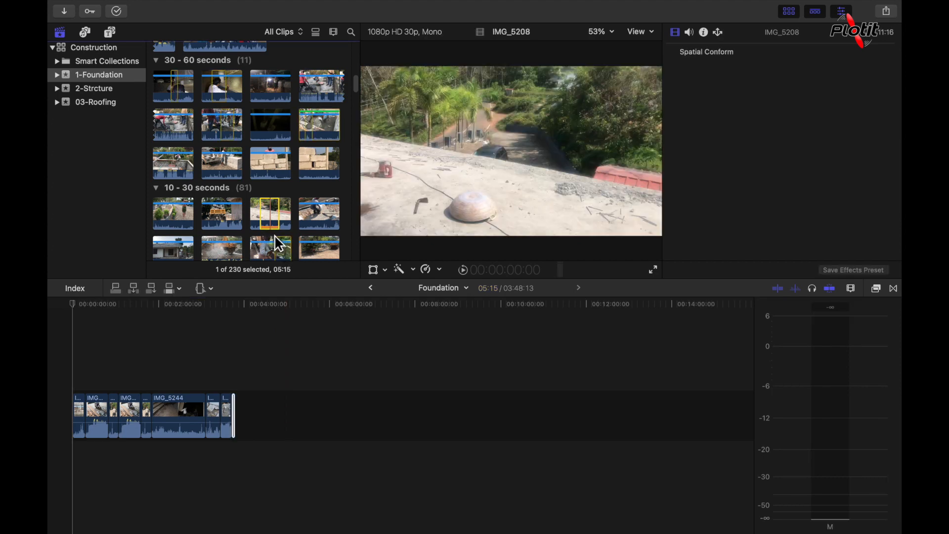
{"action": "mouse_move", "coordinate": [270, 213]}
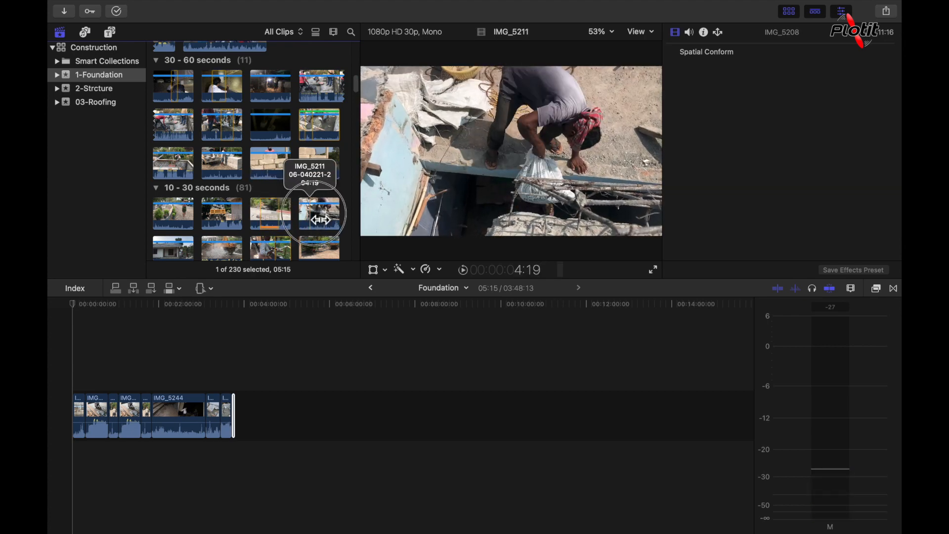
Mark a range in IMG_5211 and drag the three marked ranges after the last timeline clip
{"action": "left_click", "coordinate": [317, 247]}
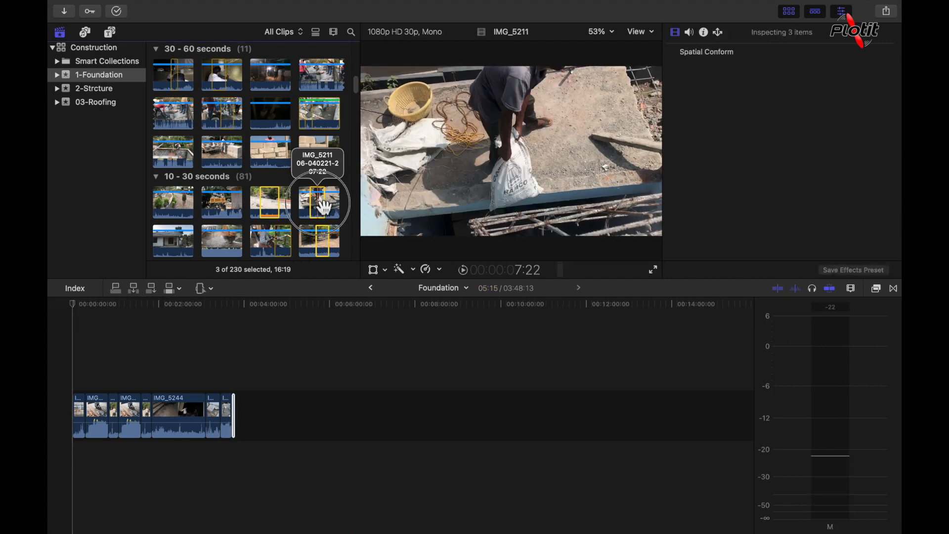
{"action": "left_click_drag", "start_coordinate": [320, 202], "coordinate": [297, 412]}
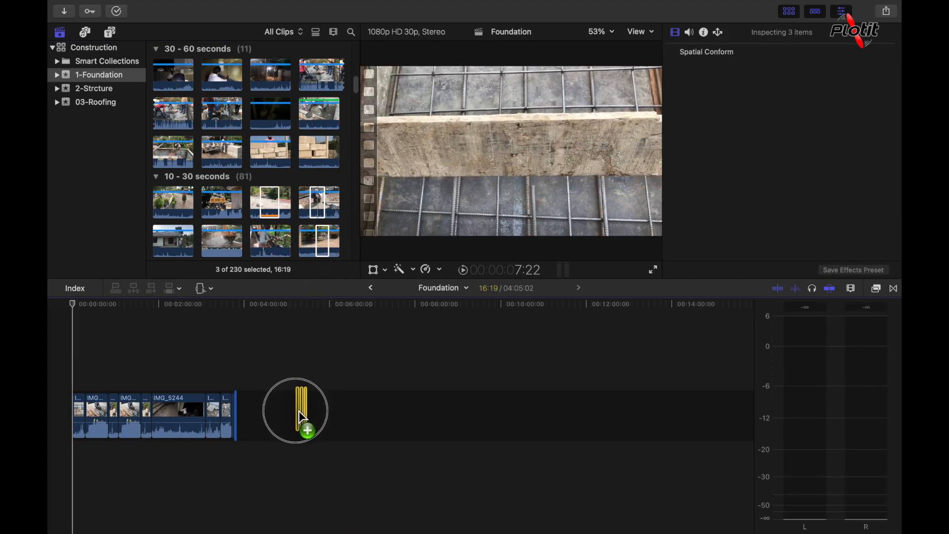
{"action": "left_click_drag", "start_coordinate": [295, 411], "coordinate": [241, 414]}
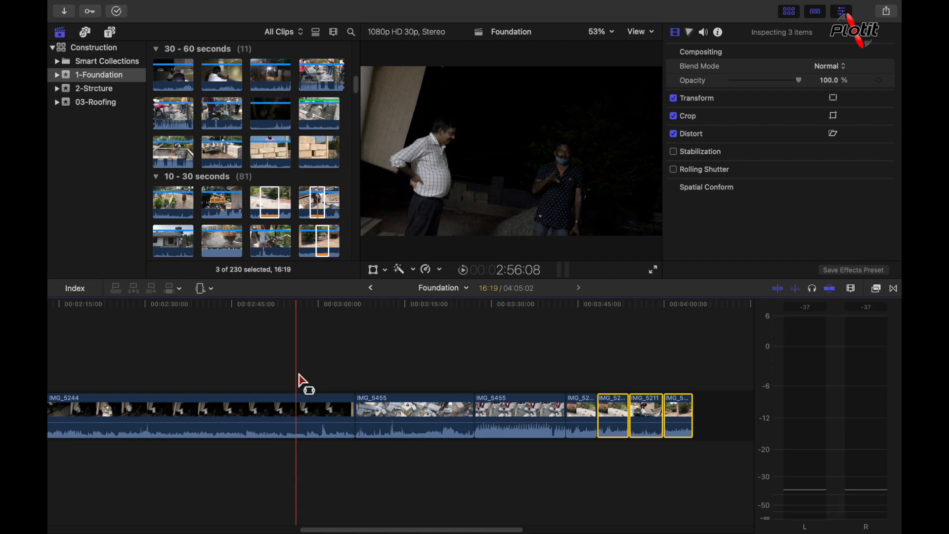
{"action": "left_click", "coordinate": [204, 288]}
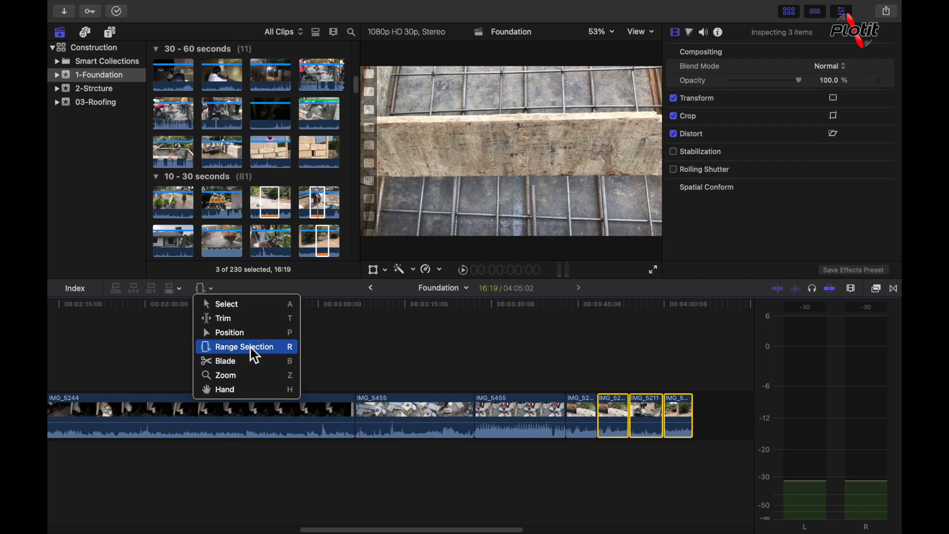
{"action": "mouse_move", "coordinate": [245, 346]}
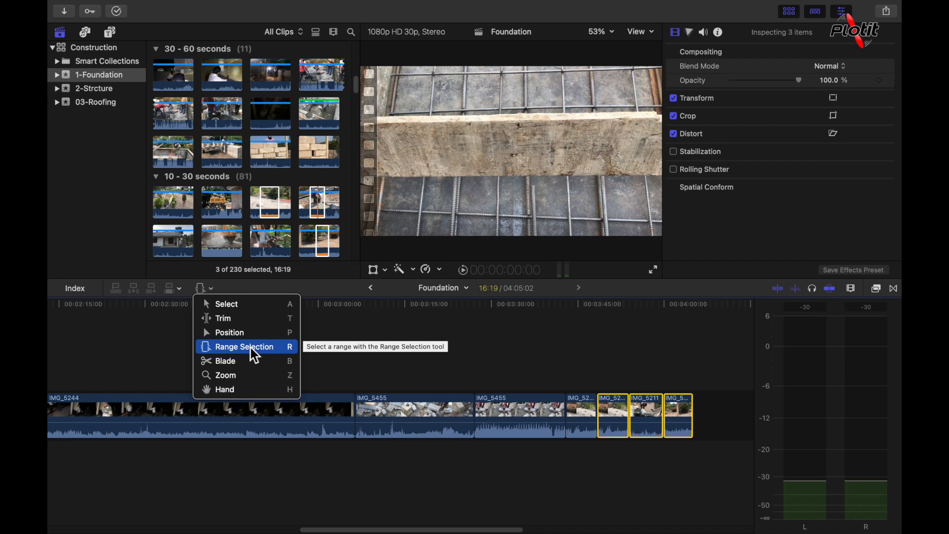
{"action": "mouse_move", "coordinate": [228, 303]}
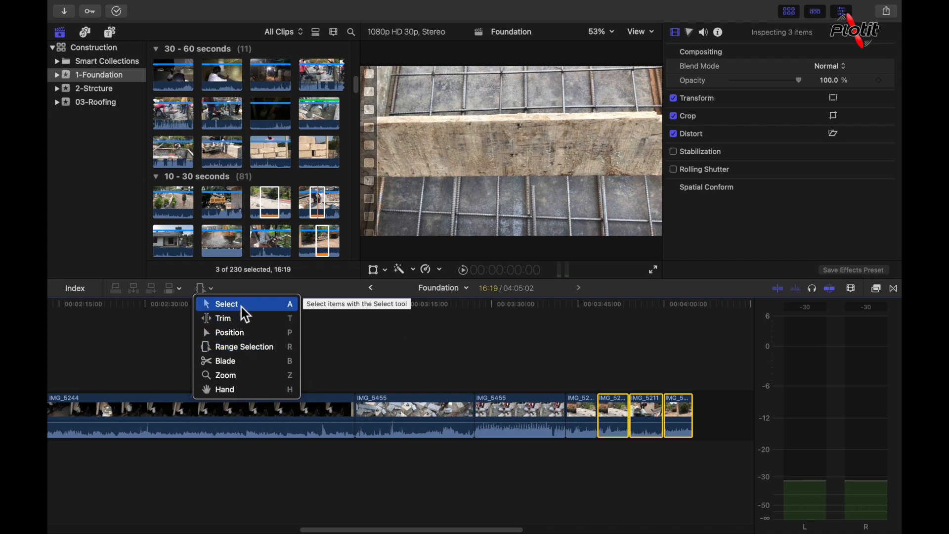
{"action": "mouse_move", "coordinate": [255, 312]}
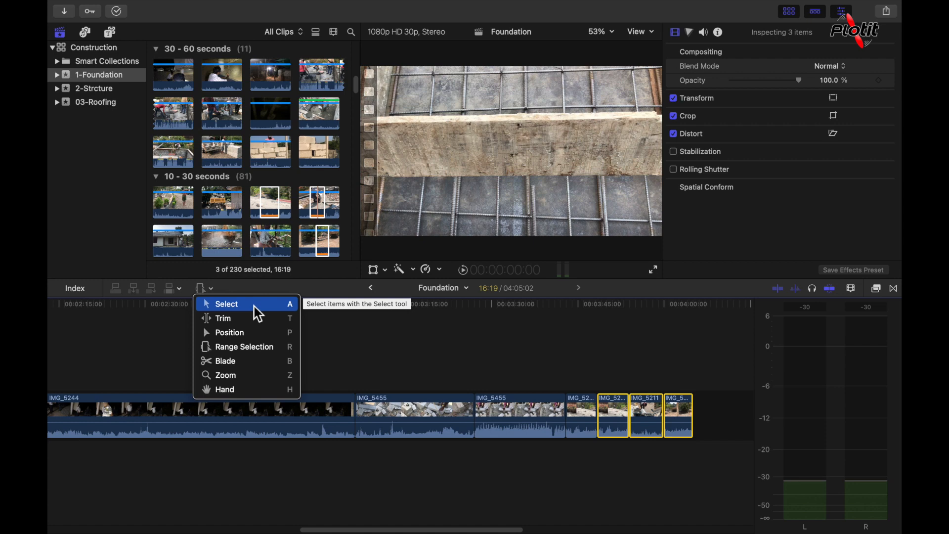
{"action": "mouse_move", "coordinate": [271, 312]}
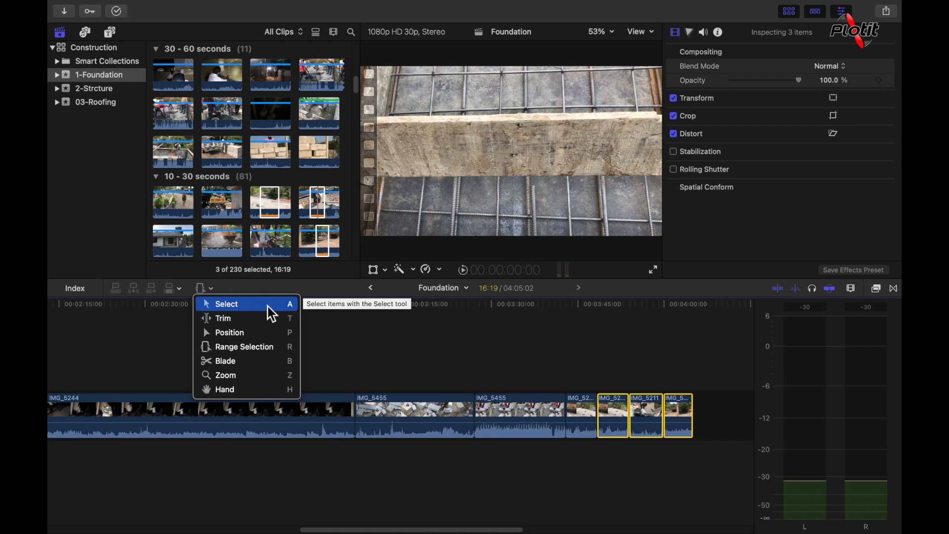
Return to the standard Select tool with the A shortcut
{"action": "key", "text": "a"}
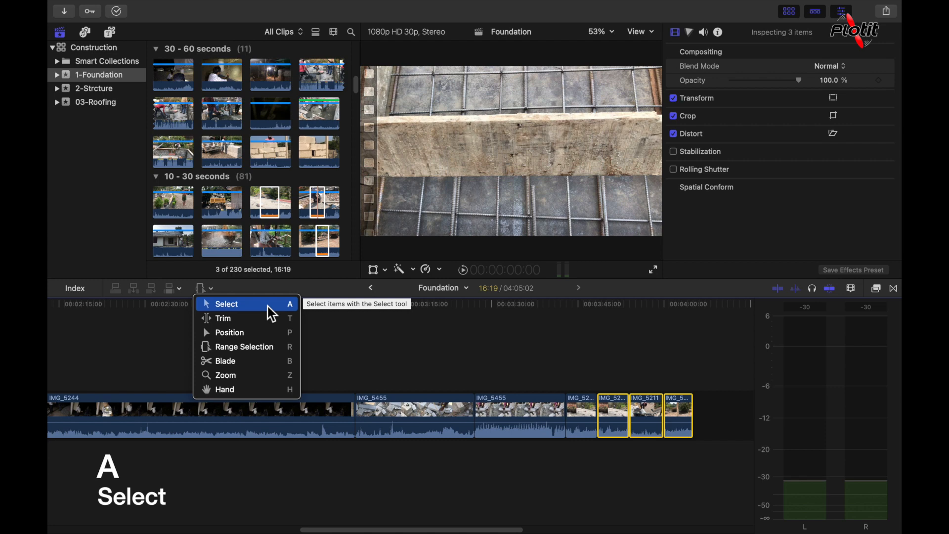